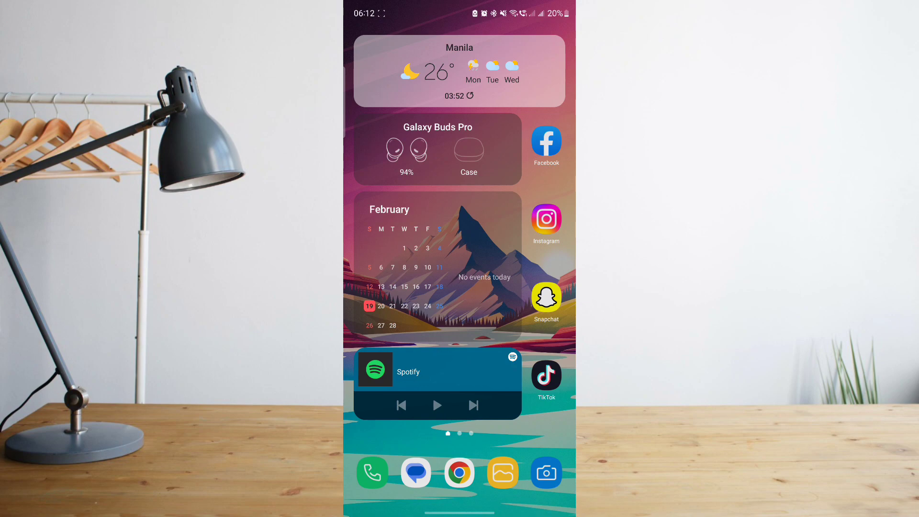
Launch TikTok from the home screen and go to your own profile page.
click(545, 375)
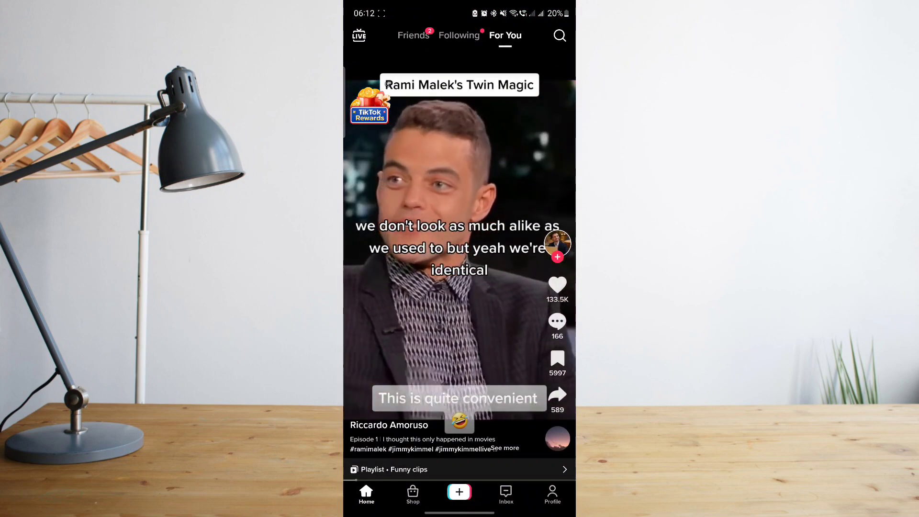
click(551, 495)
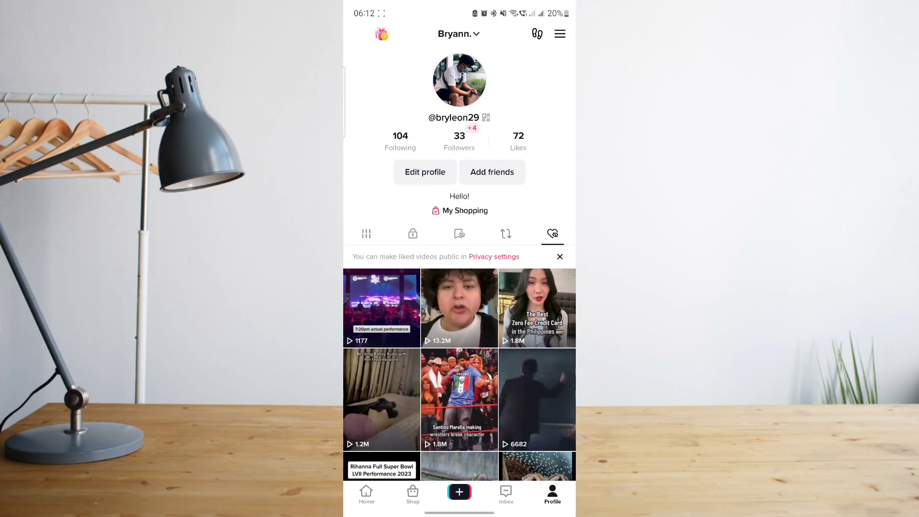
From the profile menu, reach Settings and privacy and then the Privacy settings page.
click(558, 34)
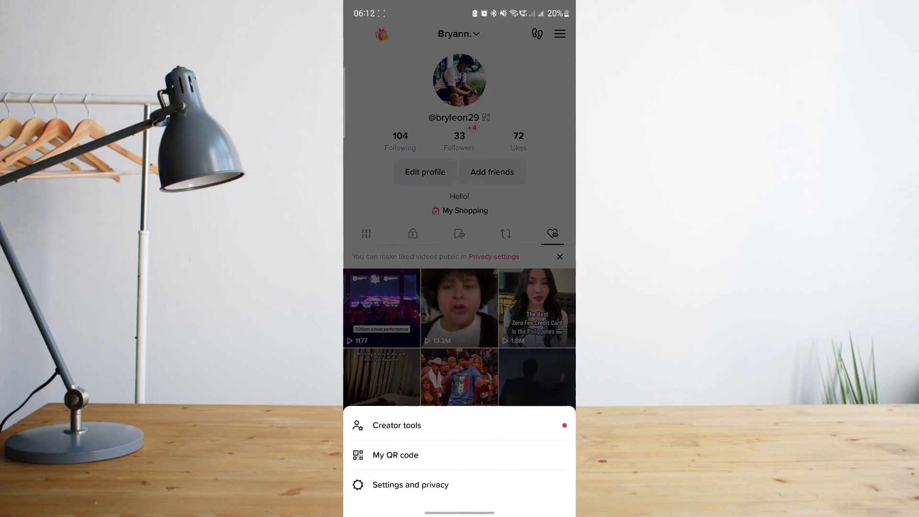
click(410, 484)
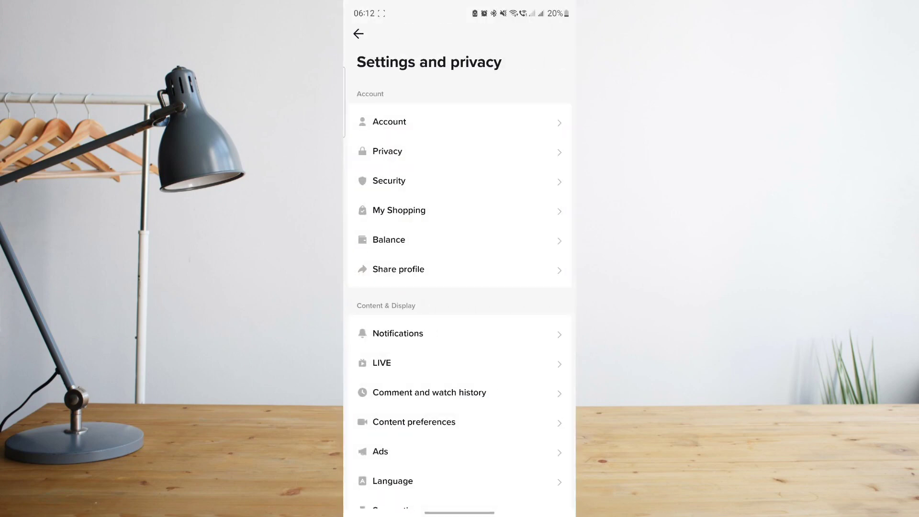
click(387, 151)
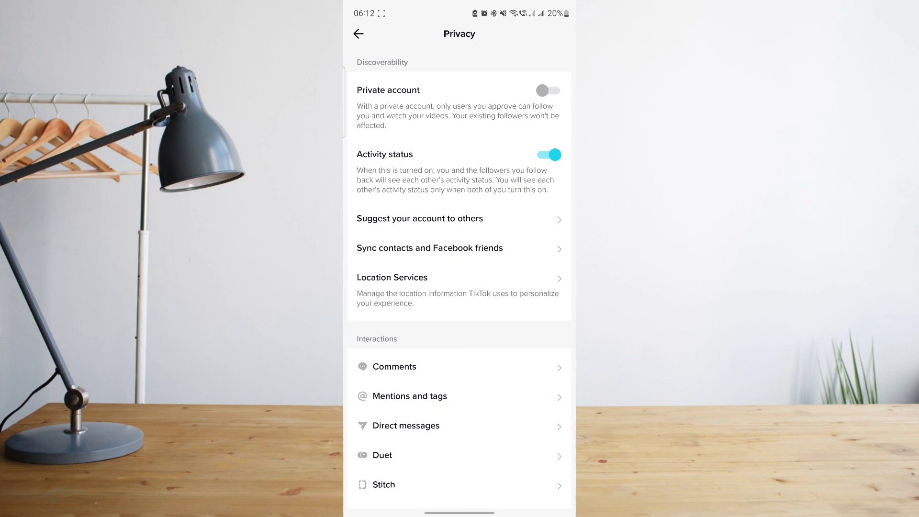